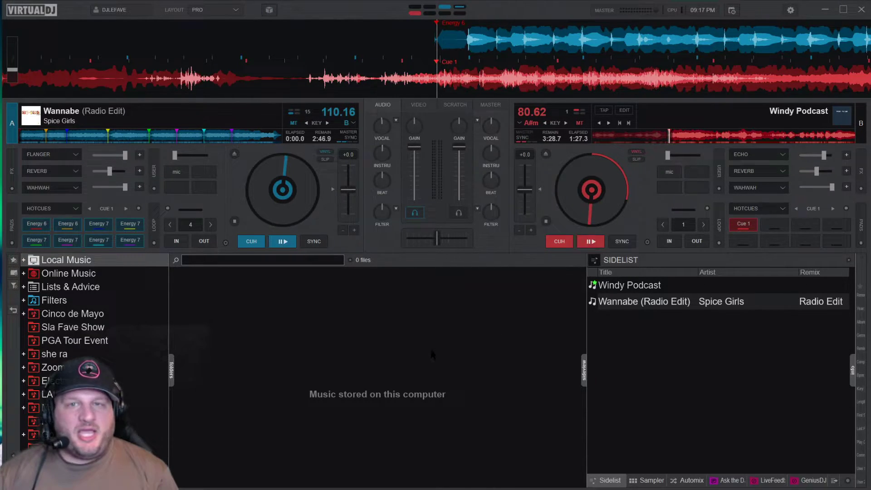
mouse_move(391, 281)
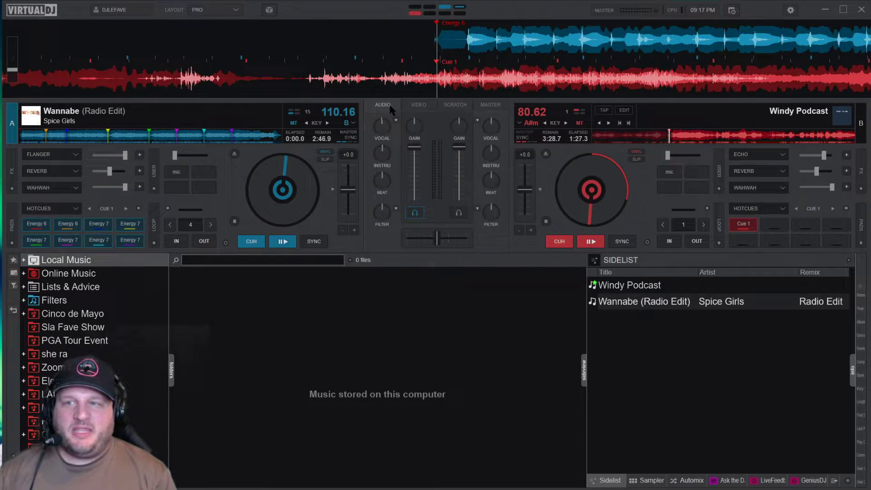
mouse_move(395, 157)
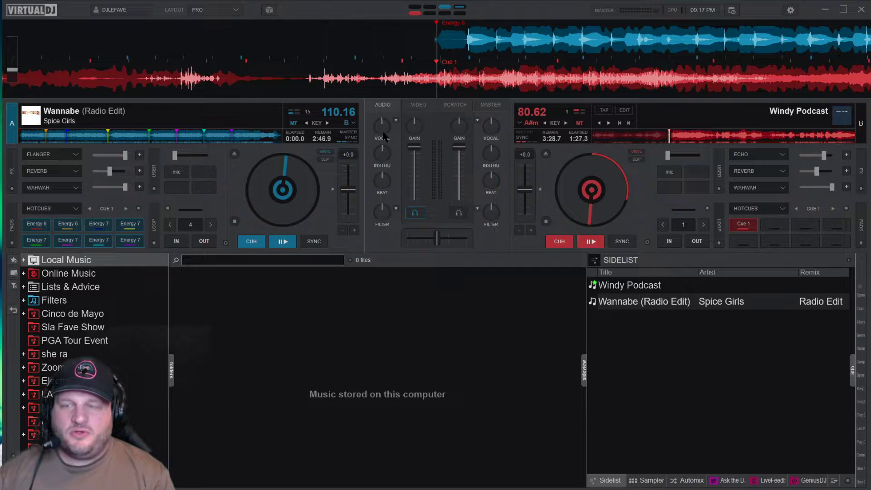
mouse_move(389, 170)
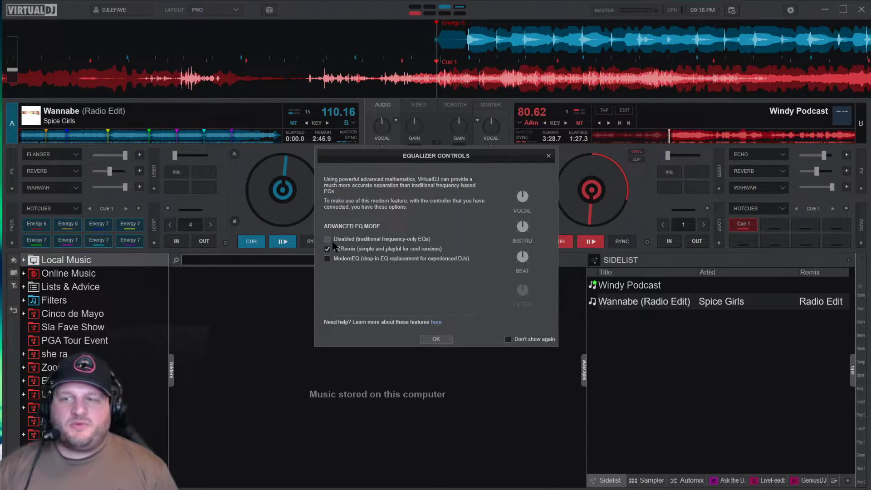
Keep the EZRemix equalizer mode and confirm the settings.
left_click(328, 249)
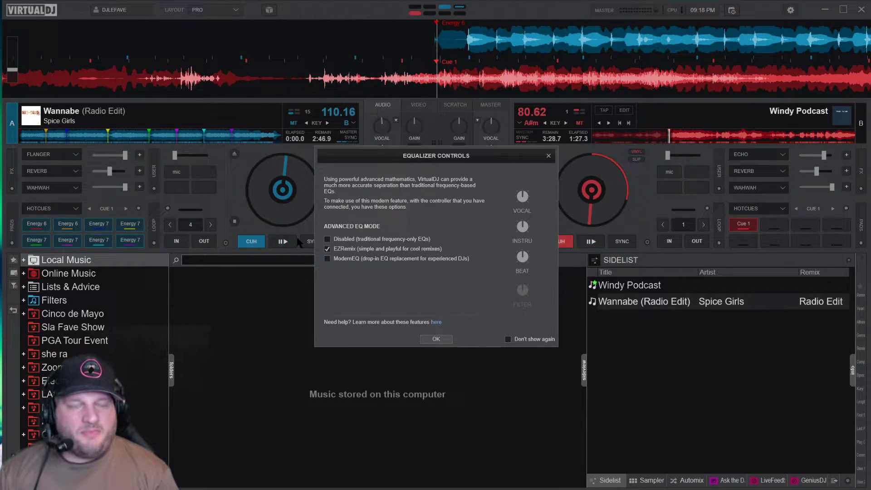
mouse_move(456, 191)
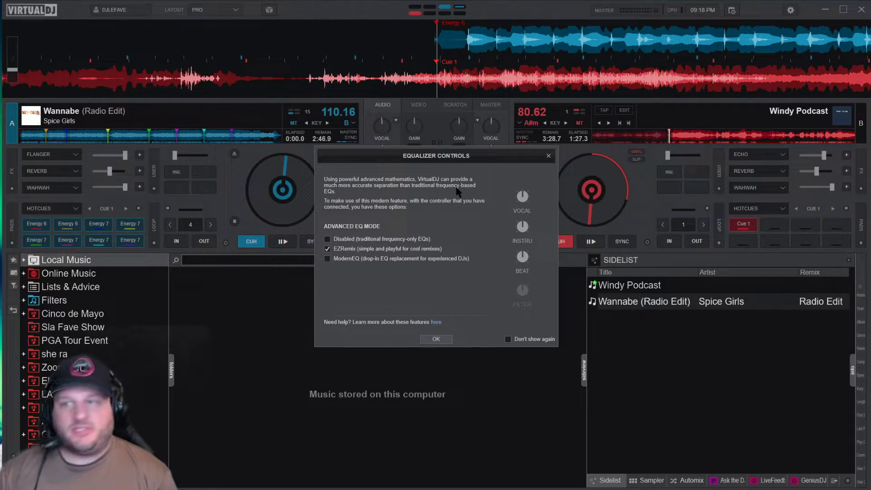
left_click(436, 339)
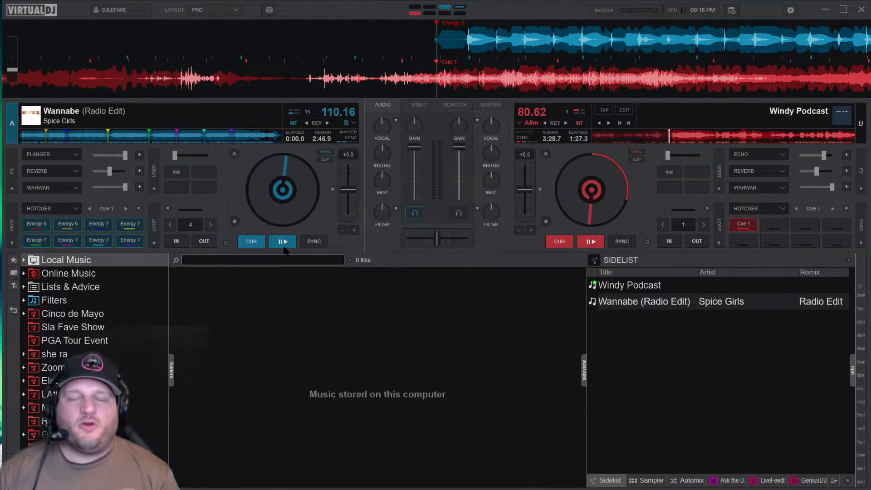
mouse_move(281, 241)
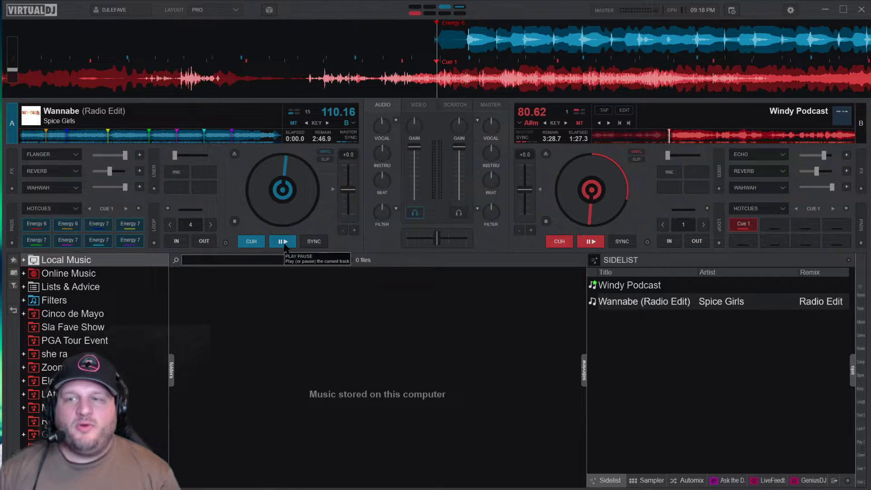
mouse_move(382, 122)
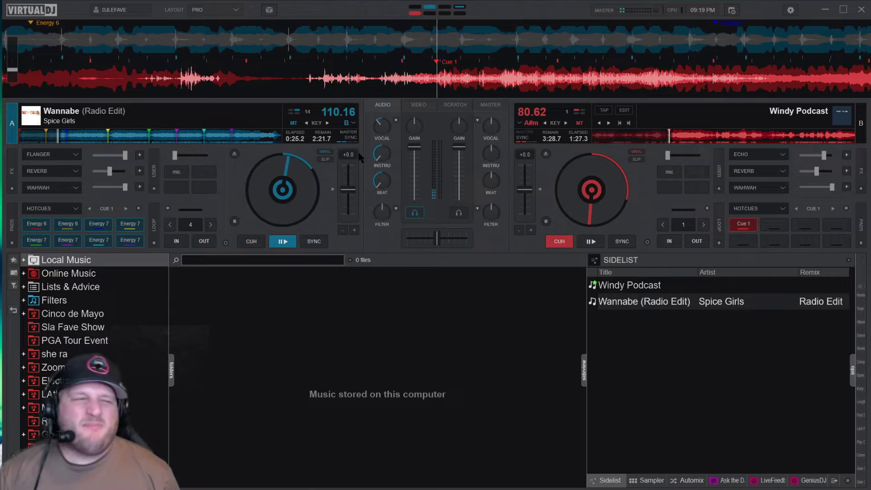
Play Wannabe on deck A for about 26 seconds, then pause it.
left_click(282, 242)
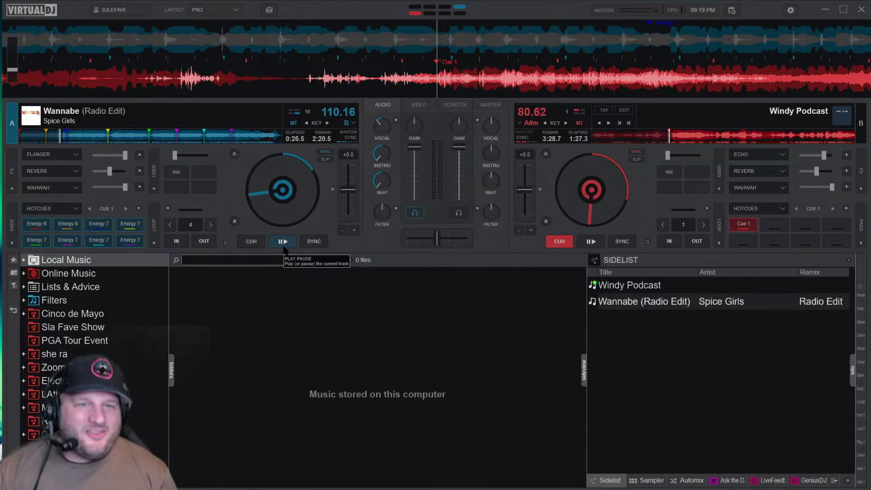
left_click(281, 241)
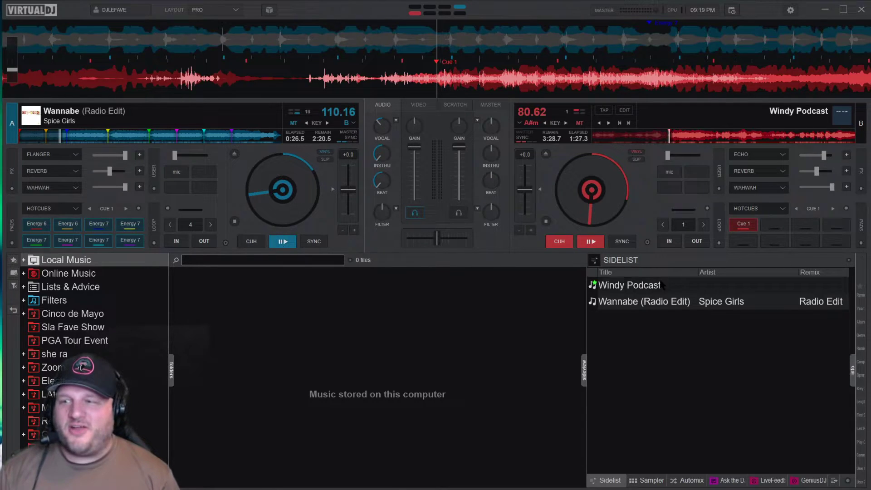
Load Windy Podcast from the Sidelist onto deck A, replacing Wannabe.
double_click(629, 285)
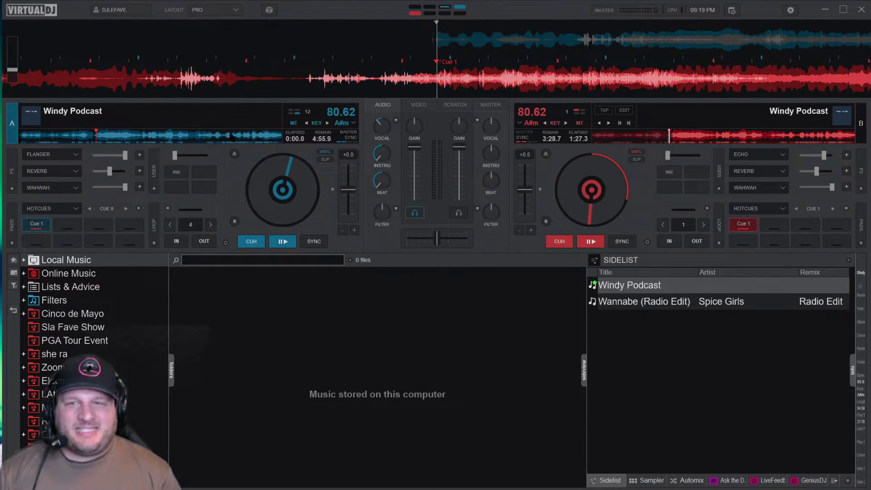
mouse_move(231, 138)
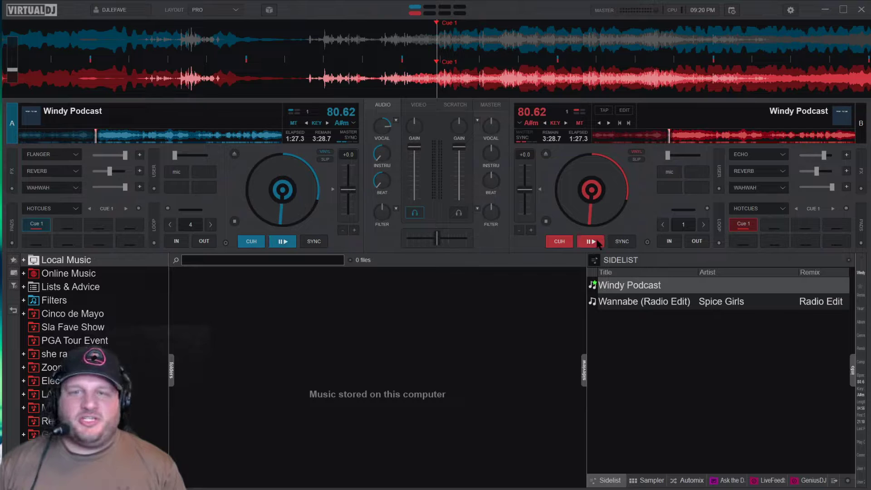
mouse_move(591, 242)
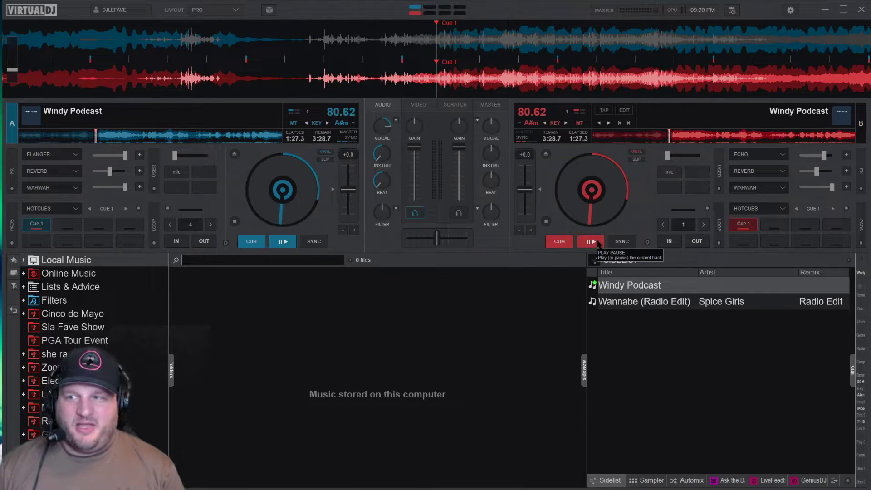
left_click(591, 241)
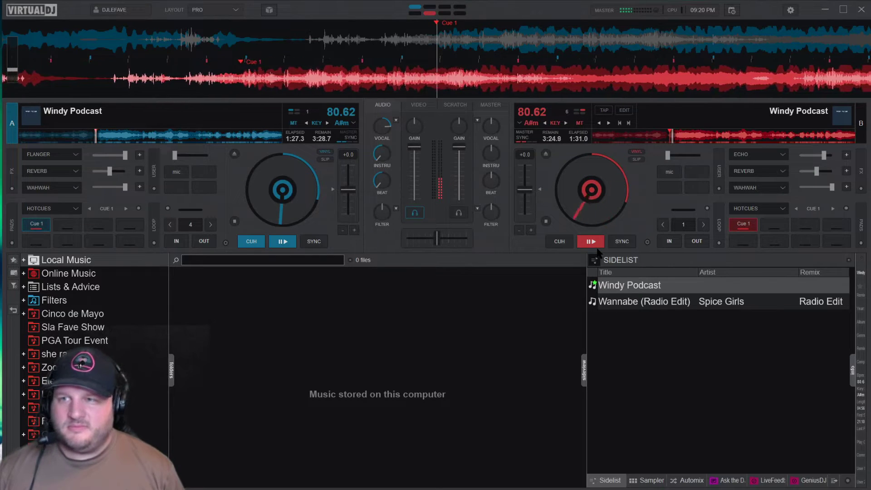
left_click(282, 241)
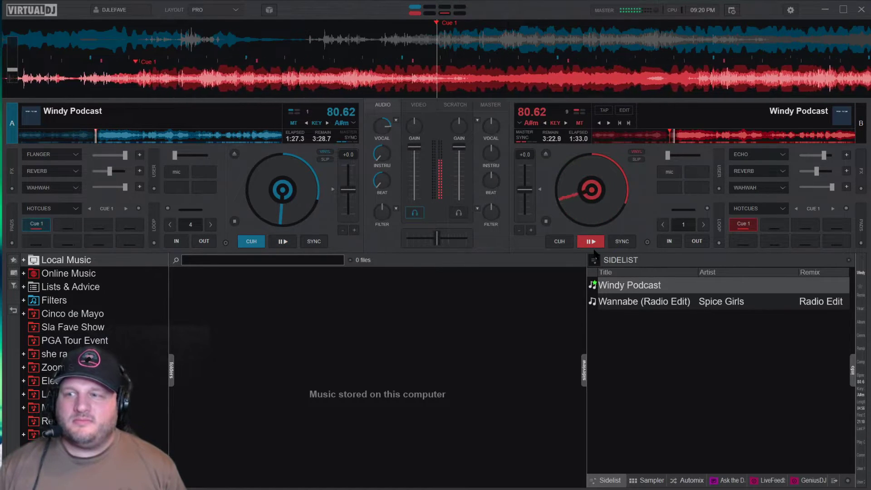
left_click(590, 241)
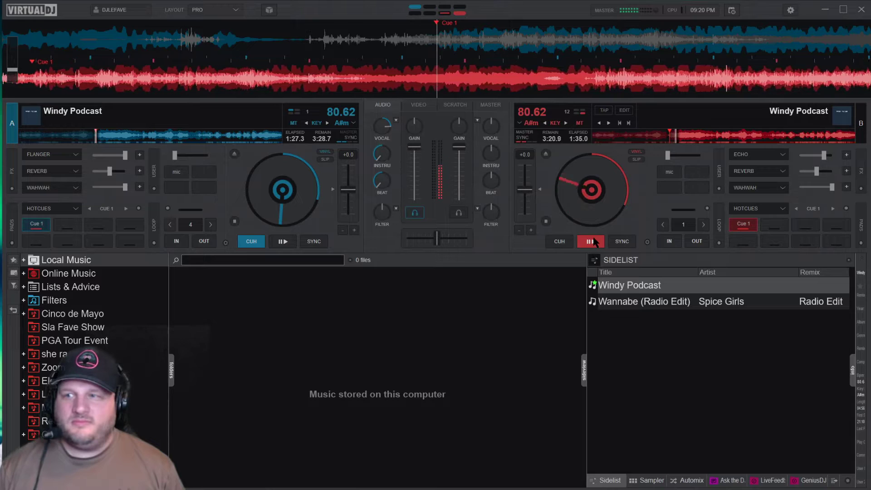
left_click(590, 242)
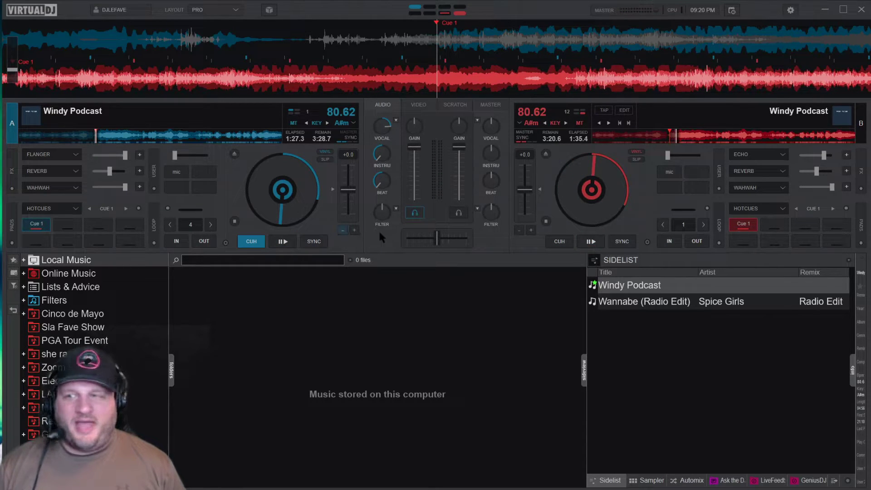
left_click(559, 242)
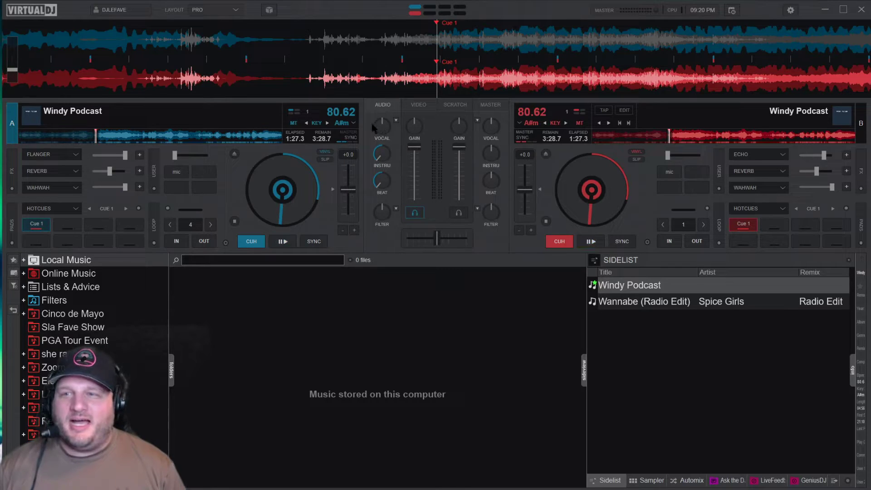
mouse_move(283, 241)
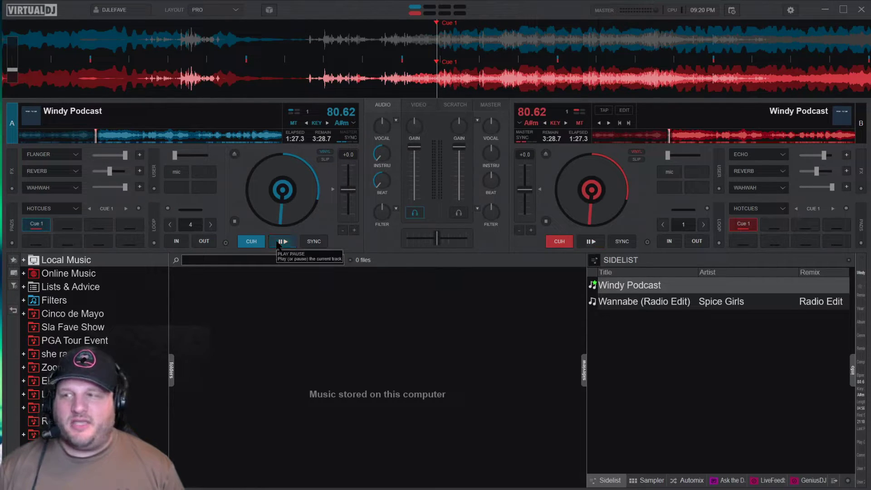
Play Windy Podcast on deck B from 1:27 for a few seconds and stop near 1:31.
left_click(590, 242)
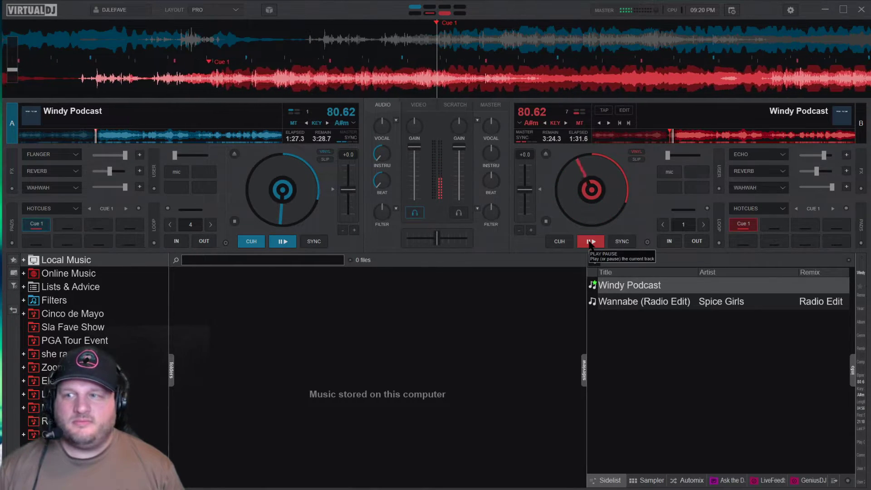
left_click(282, 242)
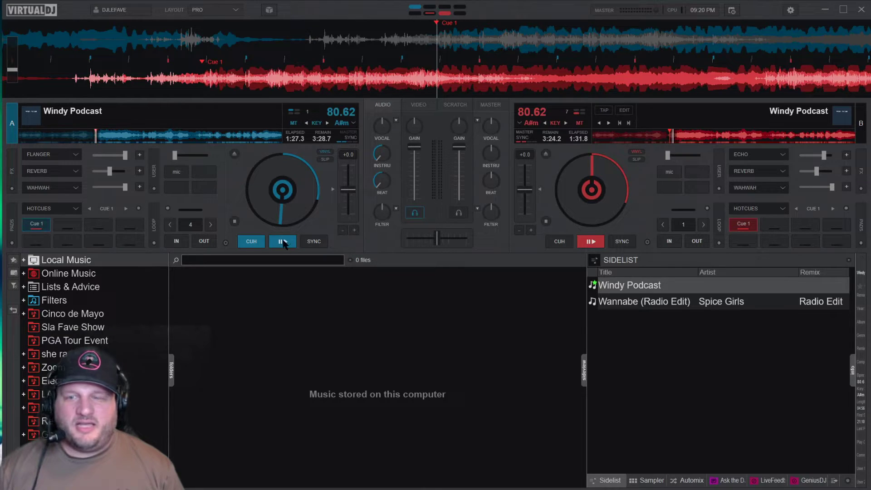
mouse_move(282, 242)
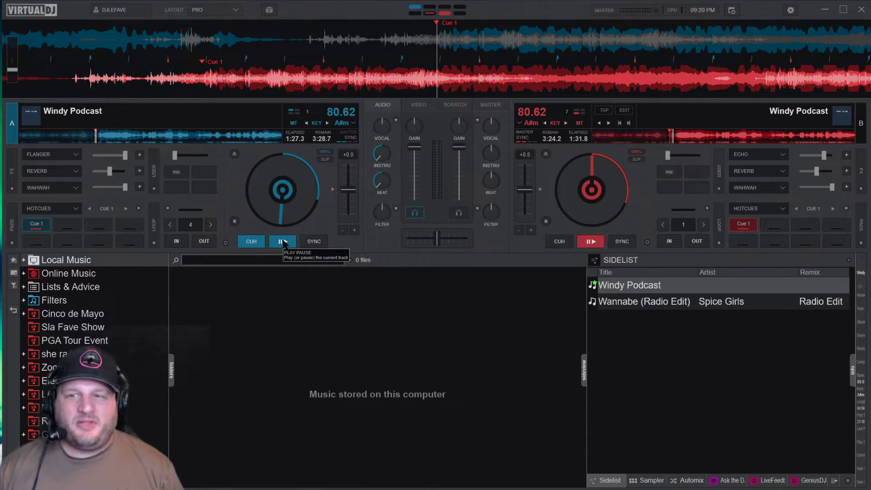
Play the vocals-only podcast on deck A from 1:27 and stop around 2:07.
left_click(283, 241)
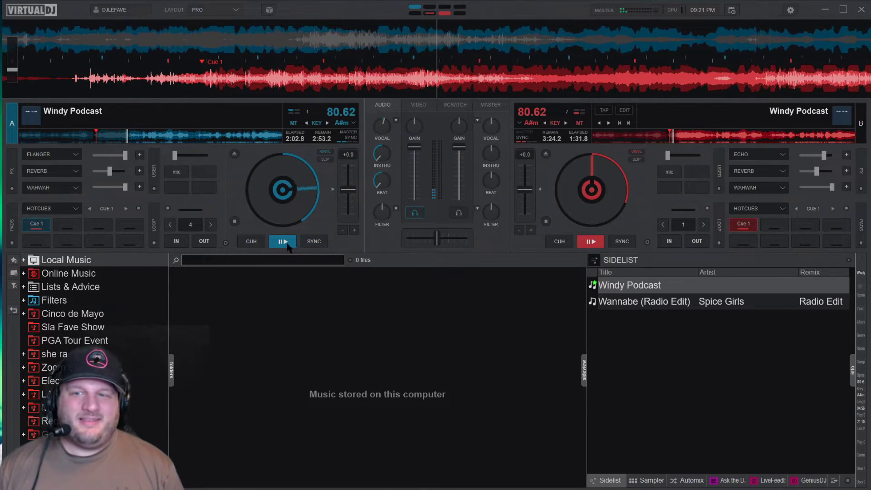
mouse_move(283, 242)
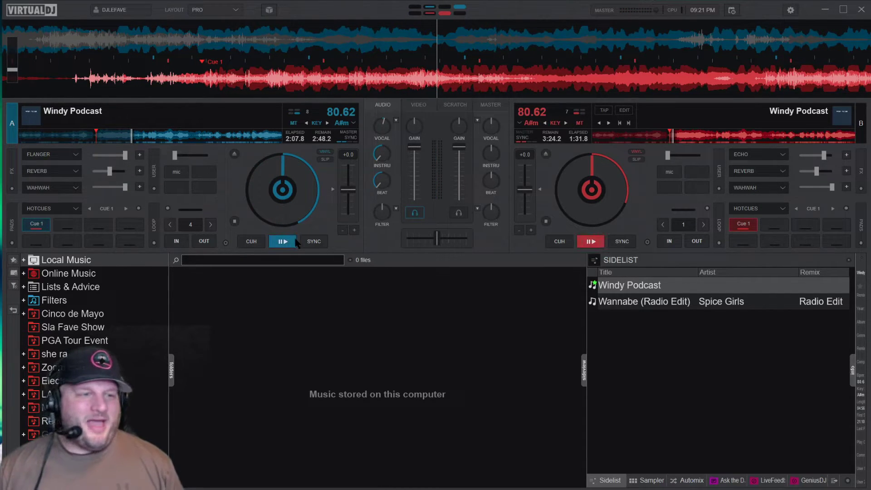
mouse_move(282, 242)
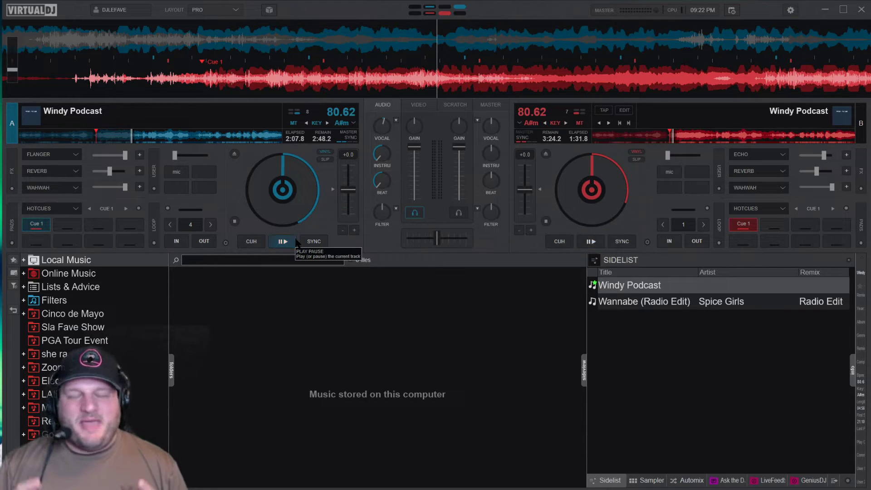
left_click(591, 242)
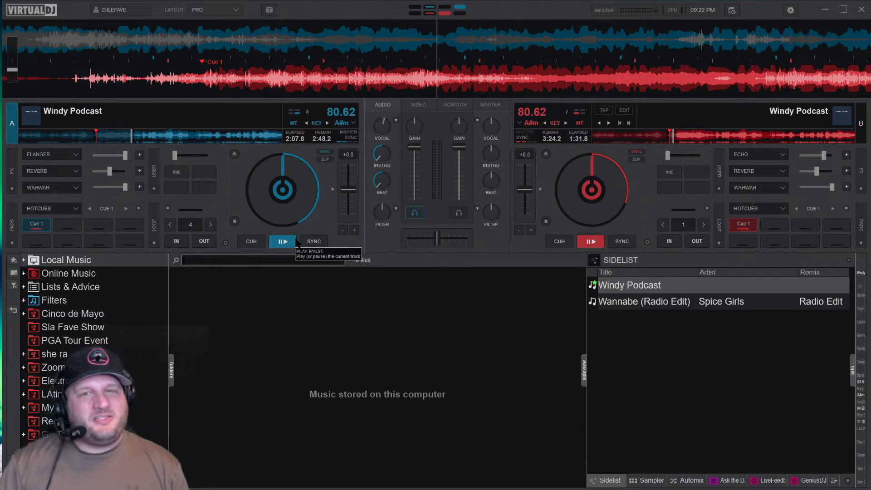